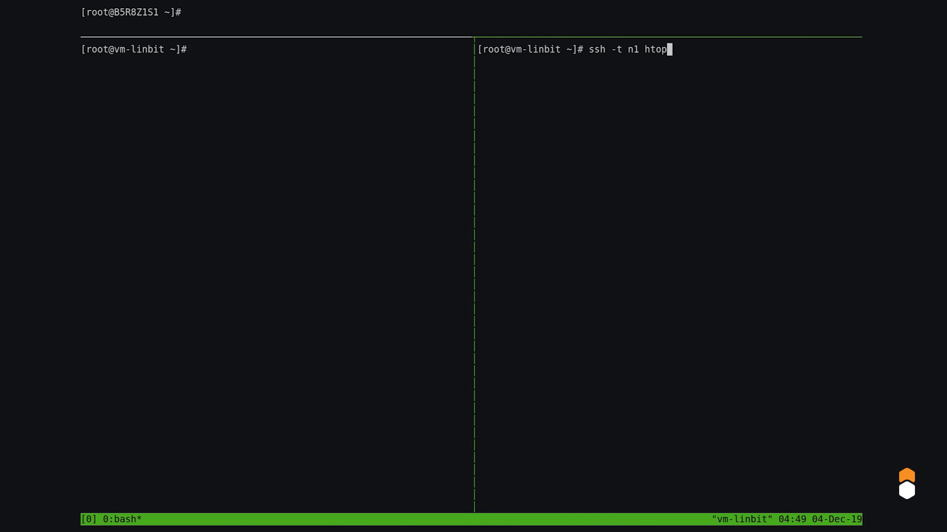
Step: Run htop on node n1 over ssh in the right pane, then focus the left pane
key(Return)
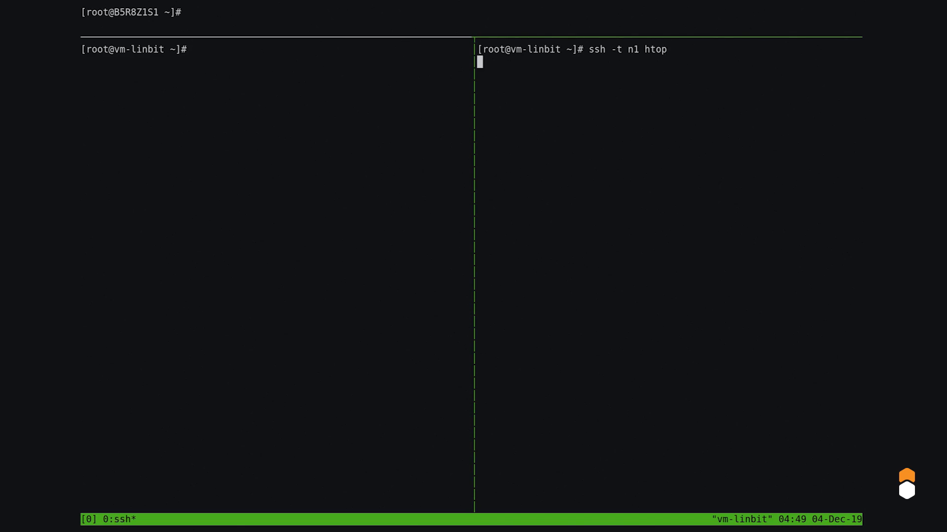
key(Return)
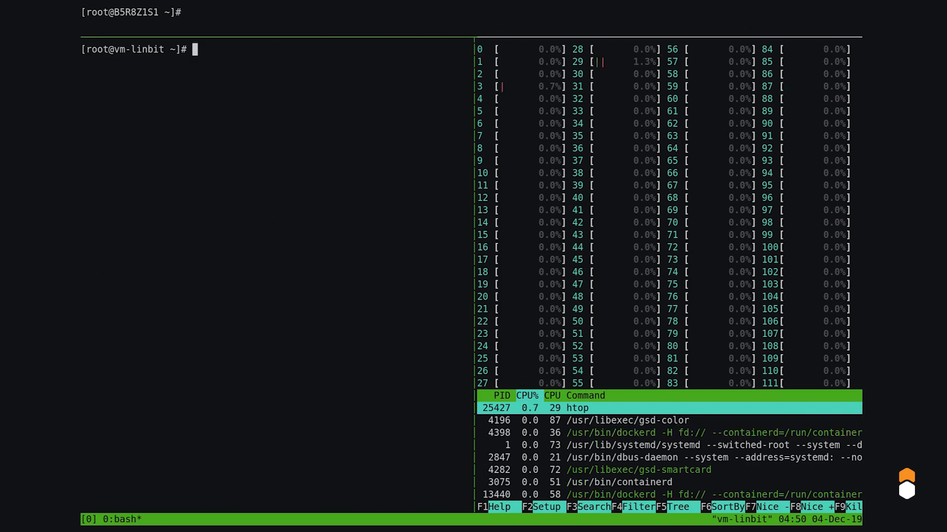
Step: Check DRBD status on n1 and start the 4k random-read fio benchmark with iodepth 64
text(ssh n1)
text(dr)
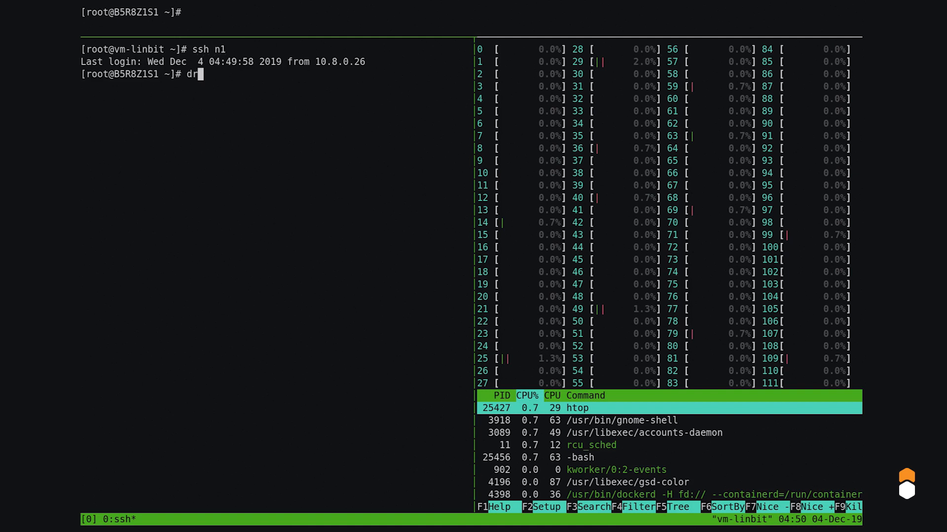
text(bdsetup status)
key(Return)
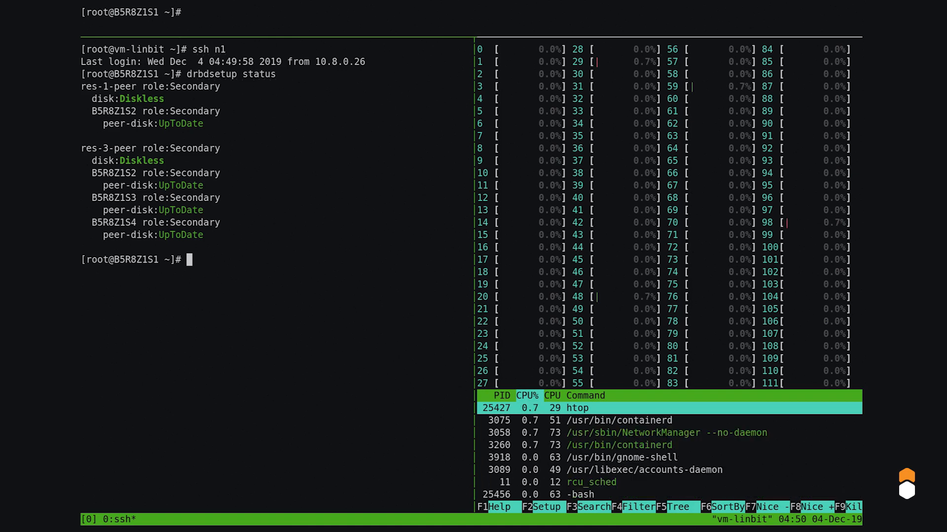
text(fio --name=a --direct=1 --ioengine=libaio --iodepth=64 --bs=4k --randrepeat=0 --rw=randread --filename=/dev/drbd3001)
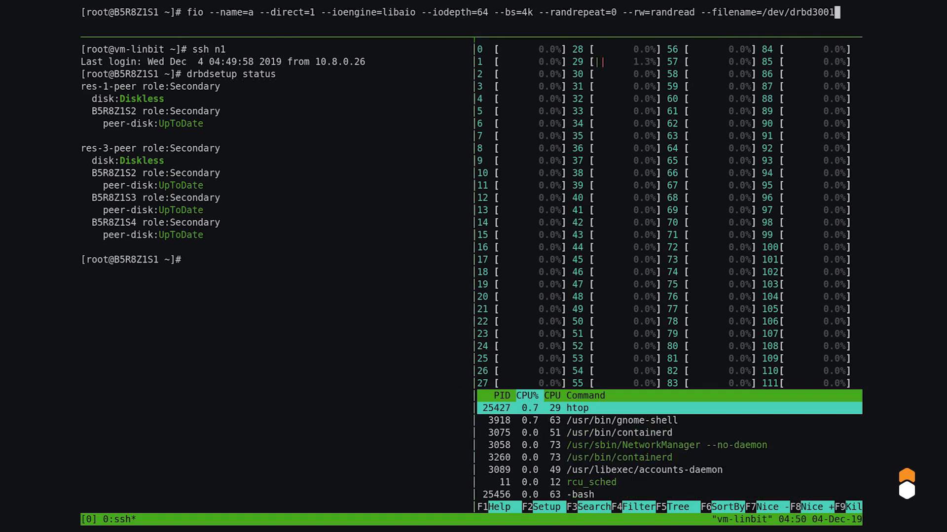
key(Return)
text(ssh n1)
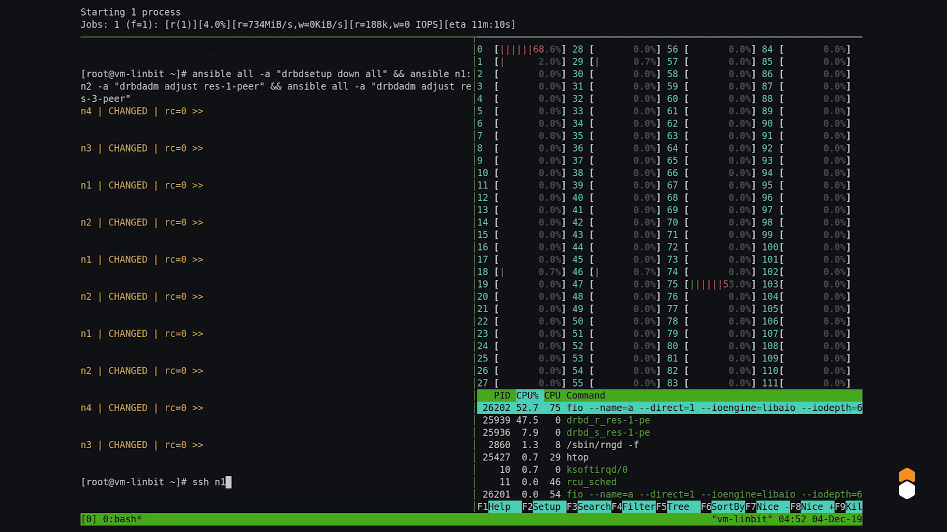
Step: Connect to n1 and pin fio process 26202 to CPU 1 with taskset
key(Return)
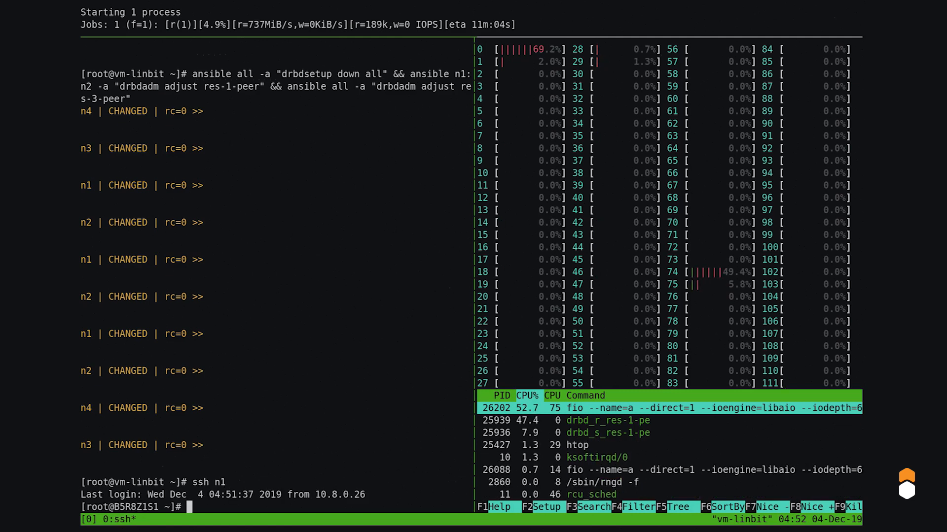
text(taskset -p)
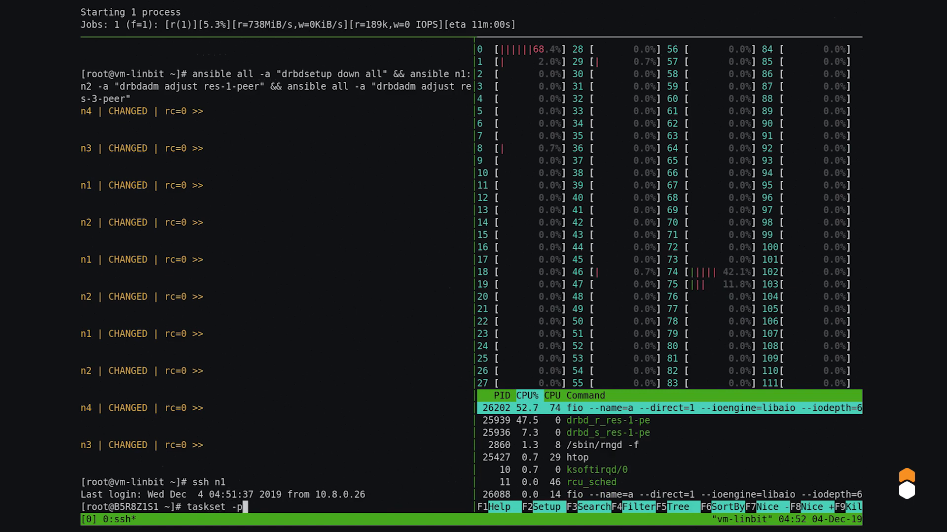
text(c 1)
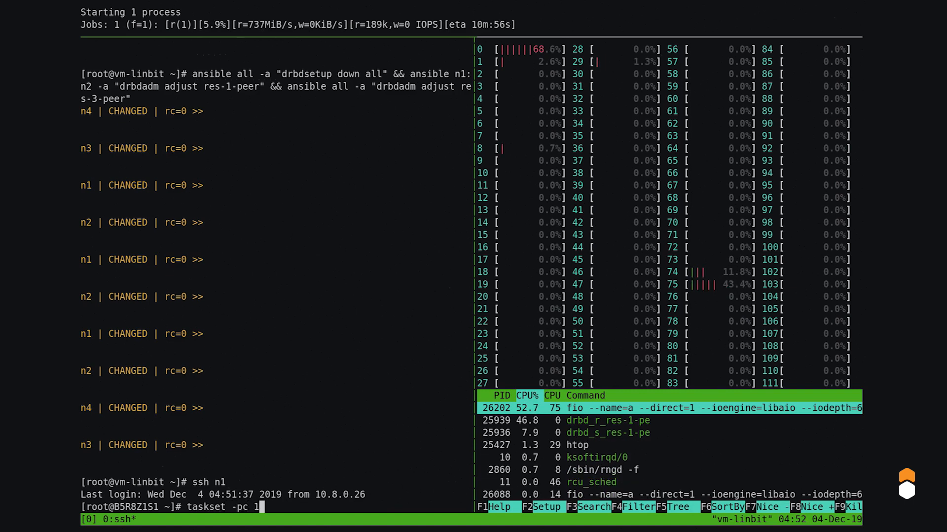
text(26202)
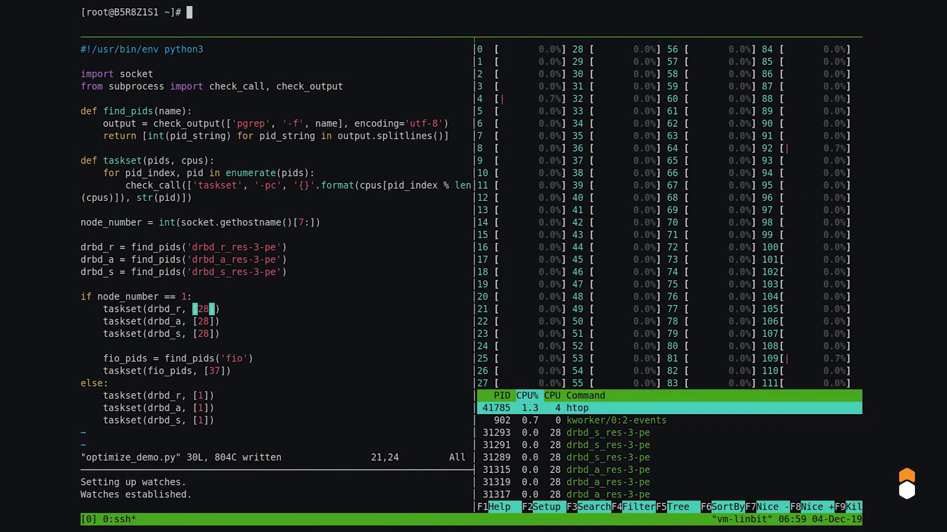
Step: Start the random-write fio test and set the res-3 DRBD CPU lists to 28–36
text(fio --name=a --direct=1 --ioengine=libaio --iodepth=64 --bs=4k --randrepeat=0 --rw=randwrite --filename=/dev/drbd3003)
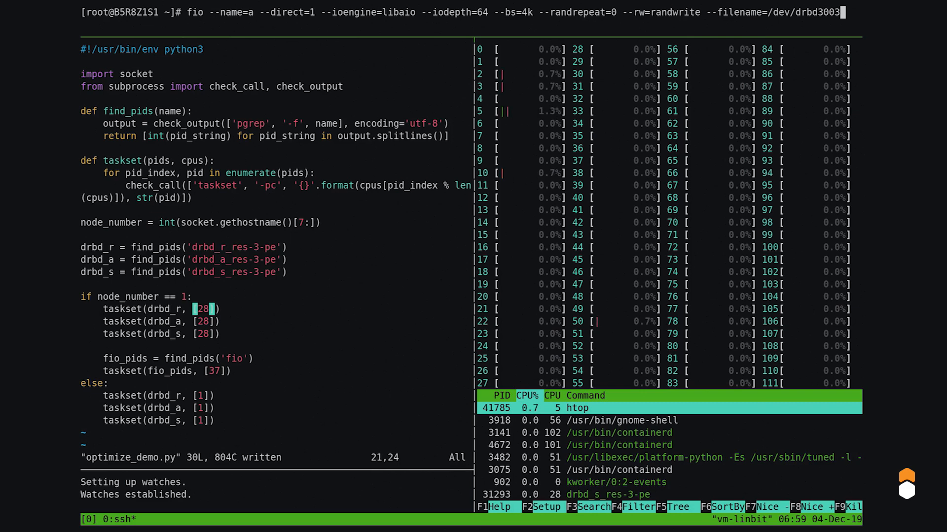
key(Return)
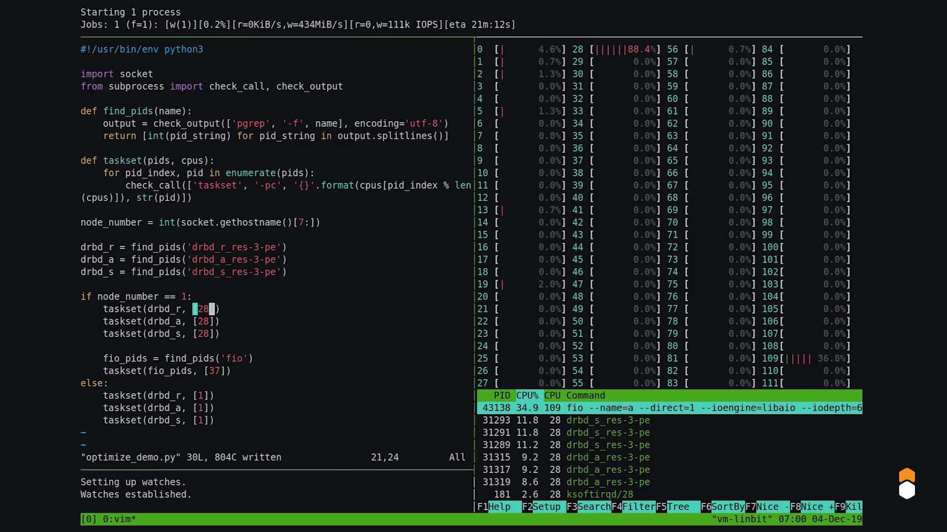
key(i)
text(,)
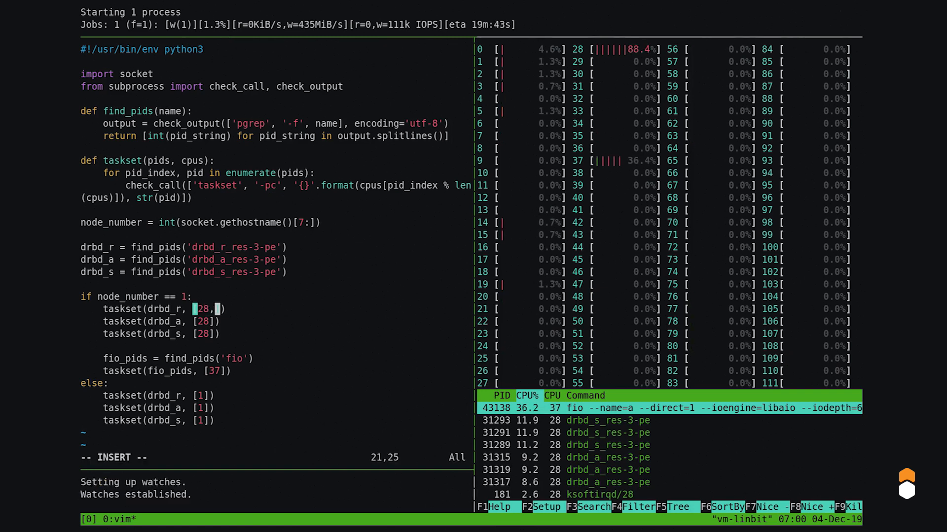
text(29,30)
click(161, 321)
text(31,32,3)
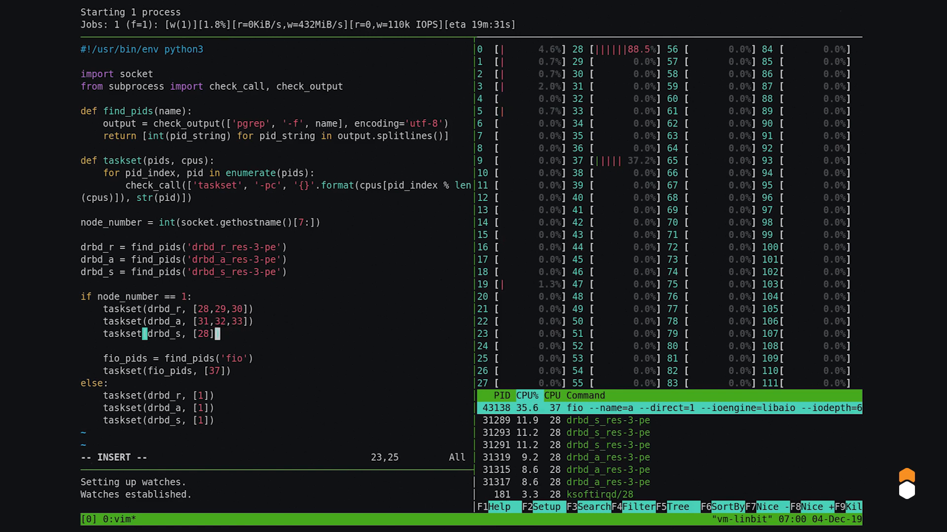
text(34,35,36)
click(276, 457)
text(:w)
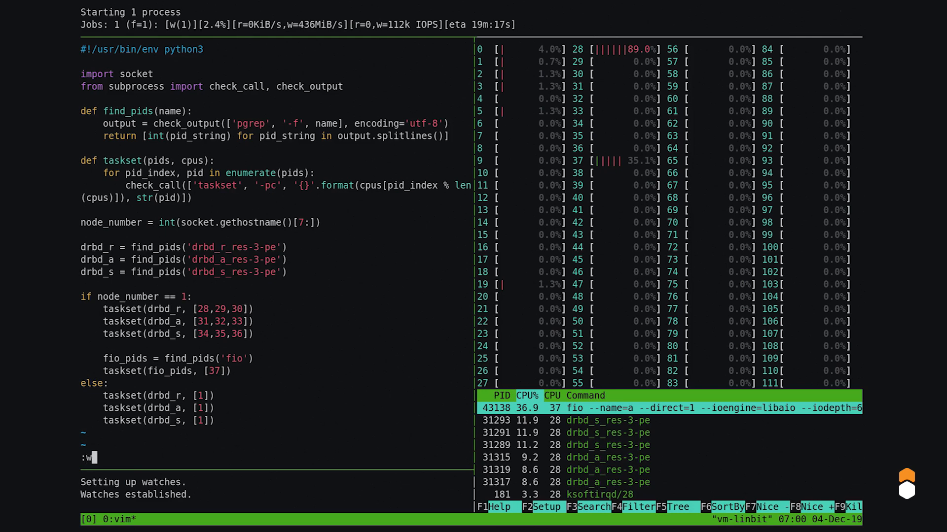
key(Return)
text(fio --name=a --direct=1 --ioengine=libaio --iodepth=64 --bs=4k --randrepeat=0 --rw=randwrite --filename=/dev/drbd3003 --numjobs=)
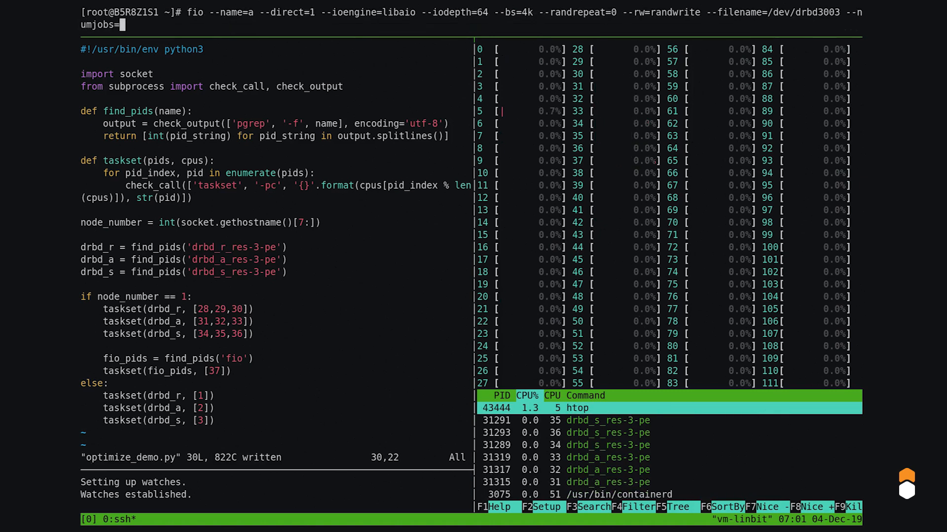
Step: Save optimize_demo.py with the fio processes pinned to CPUs 37–40
key(Return)
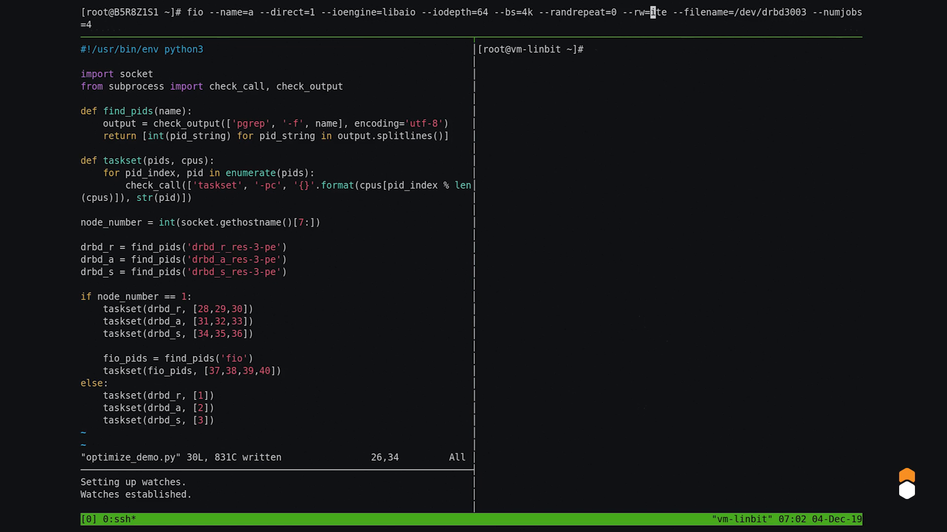
Step: Start the four-job fio read test, rerun htop, and save drbd_s pinned to CPU 34
key(Return)
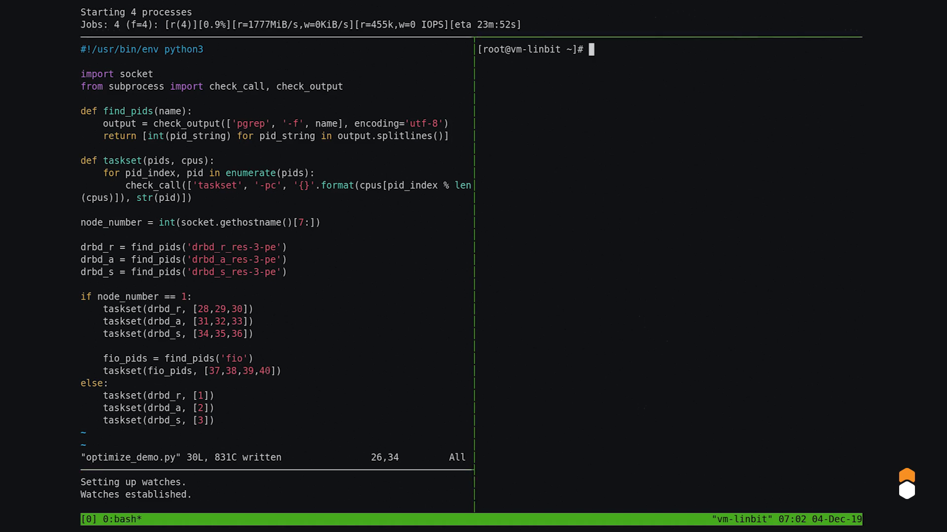
text(htop)
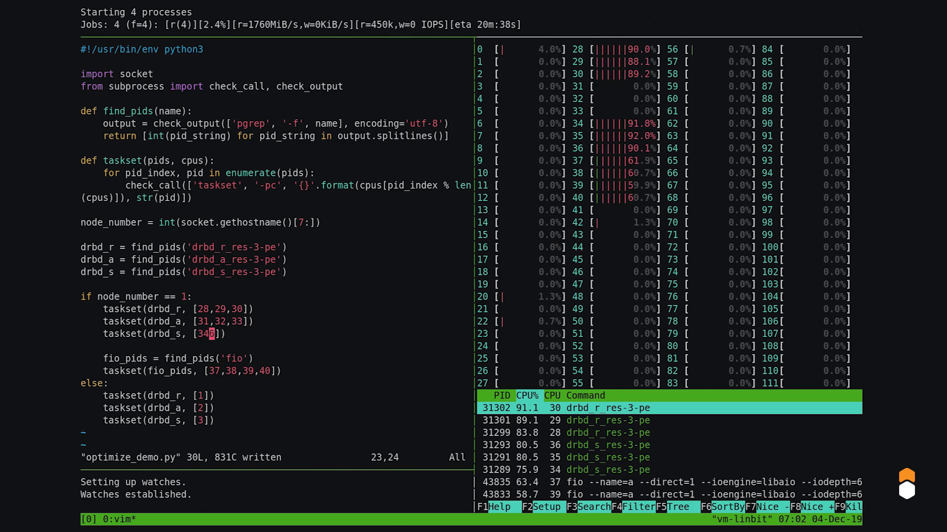
text(:w)
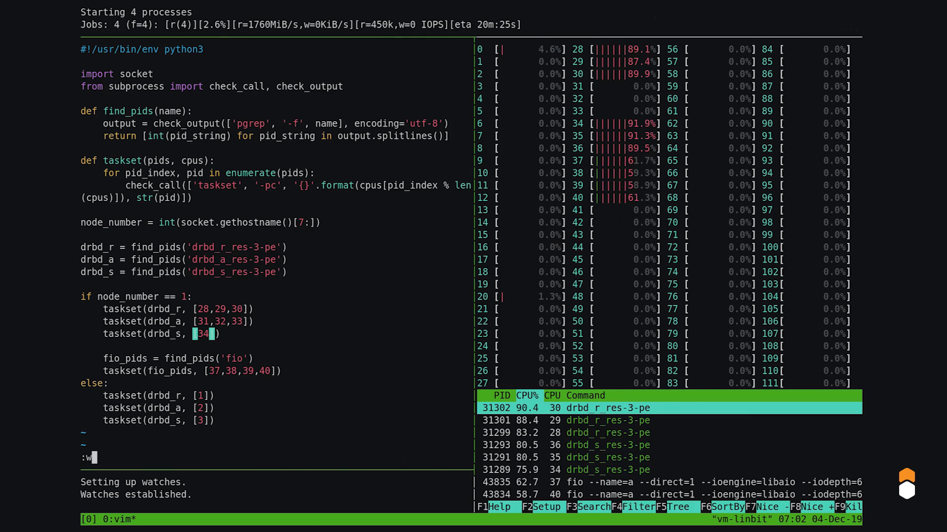
key(Return)
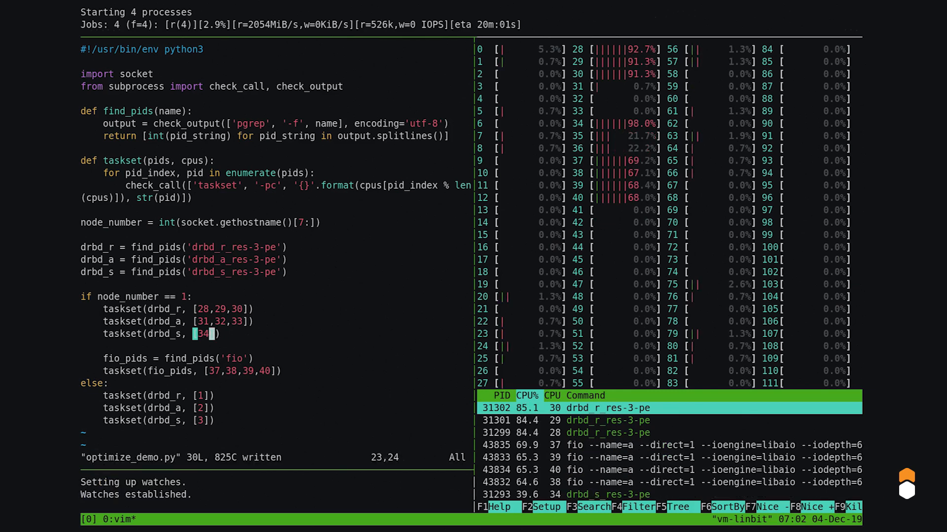